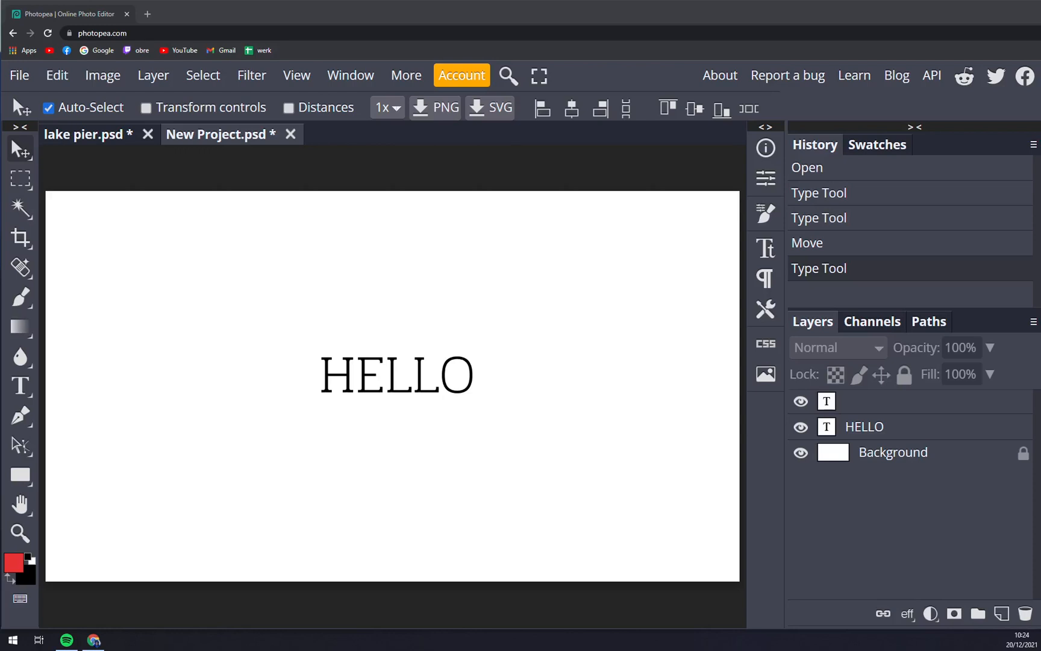
pyautogui.moveTo(357, 410)
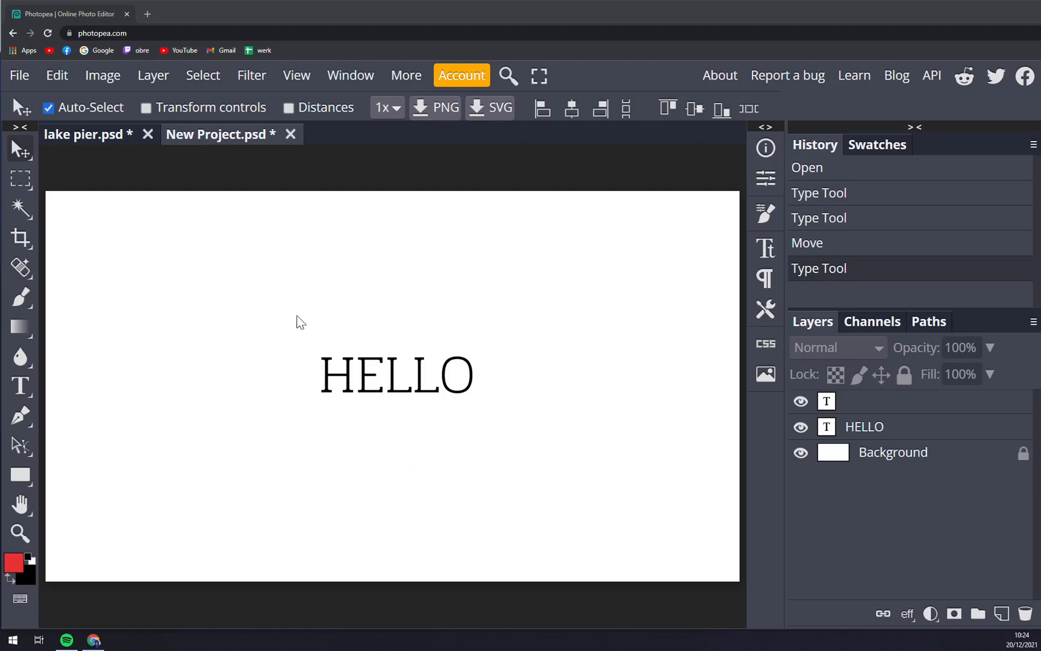
pyautogui.moveTo(306, 343)
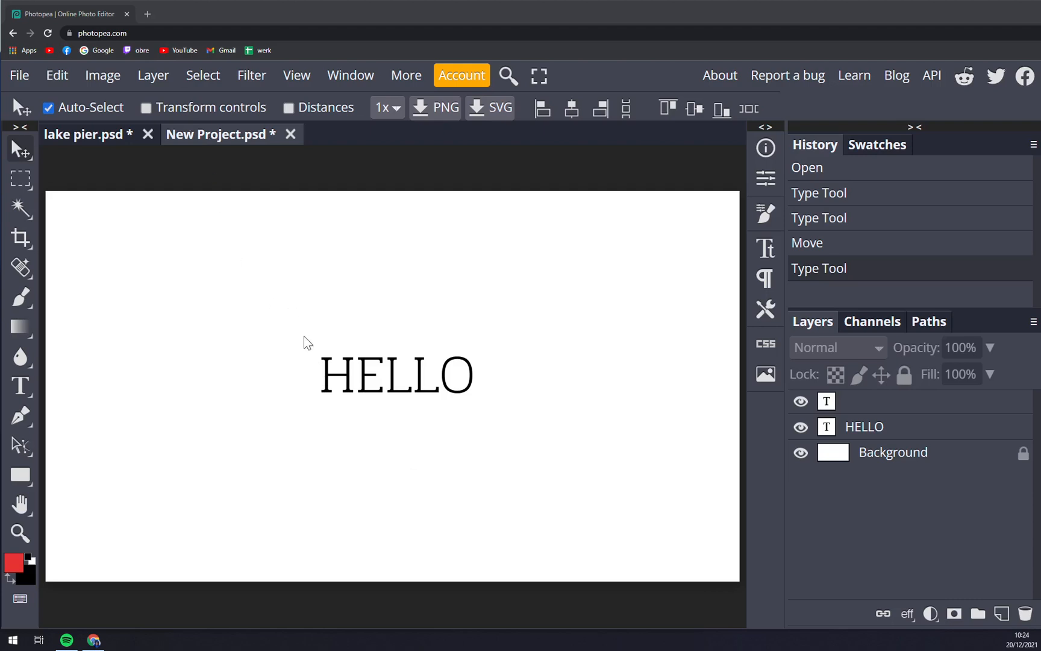
pyautogui.moveTo(400, 390)
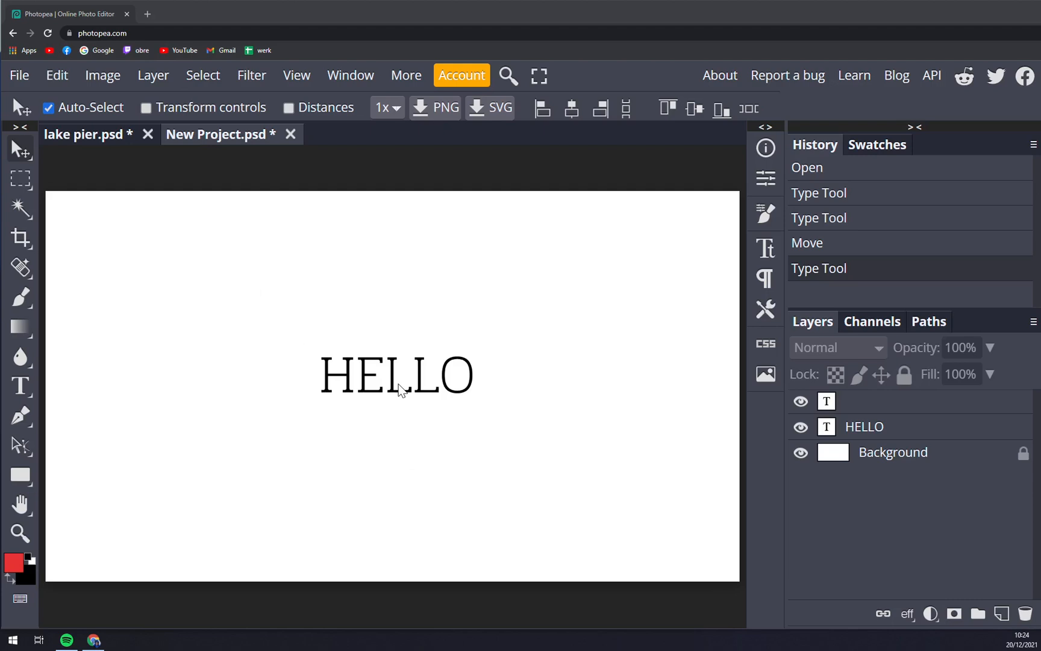
# Step: Select the HELLO text layer and drag its text frame's bottom edge up to shorten it
pyautogui.click(865, 426)
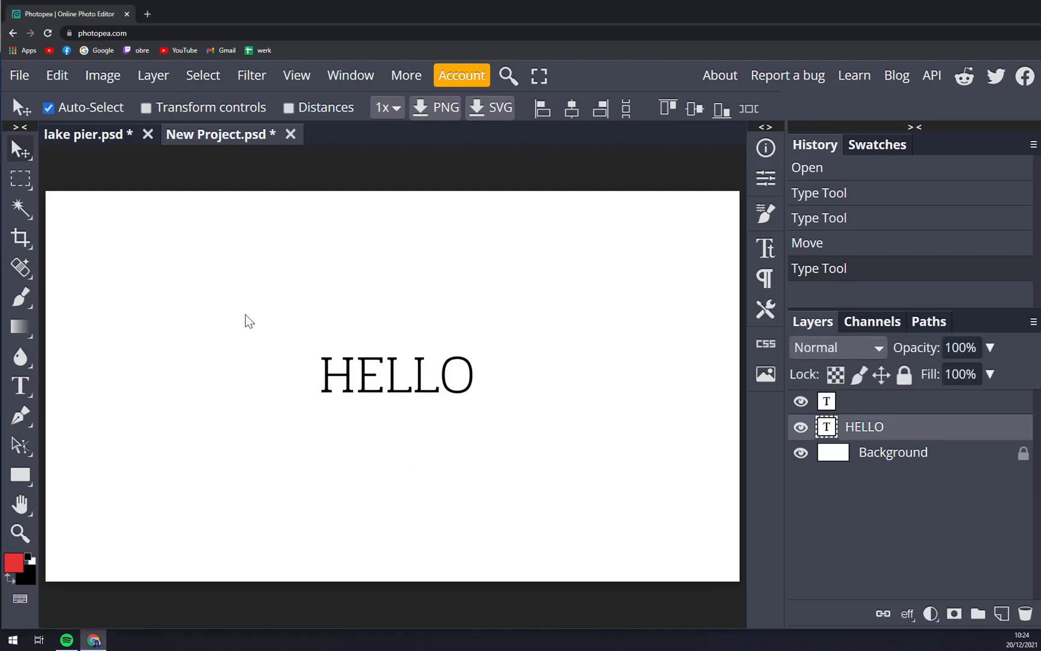
pyautogui.moveTo(299, 310)
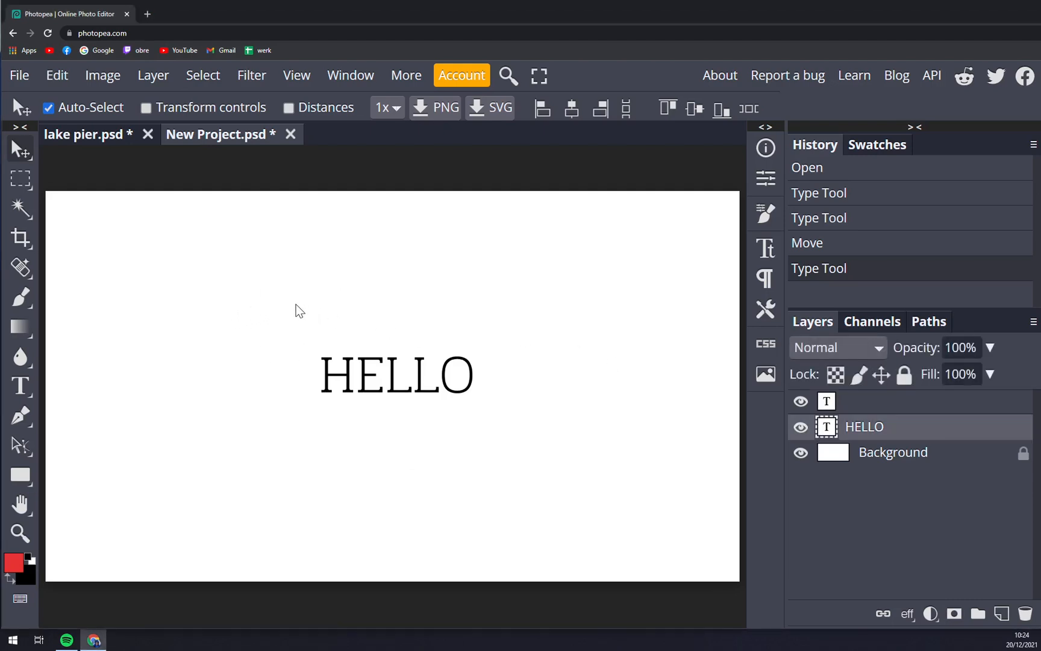
pyautogui.moveTo(268, 340)
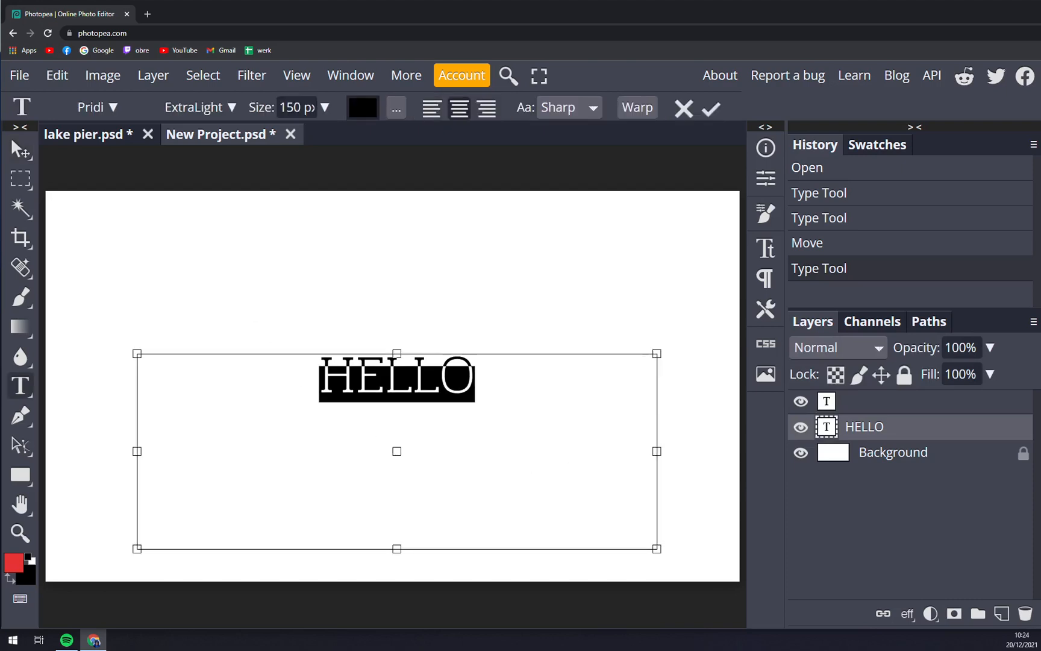
pyautogui.moveTo(397, 547); pyautogui.dragTo(402, 529)
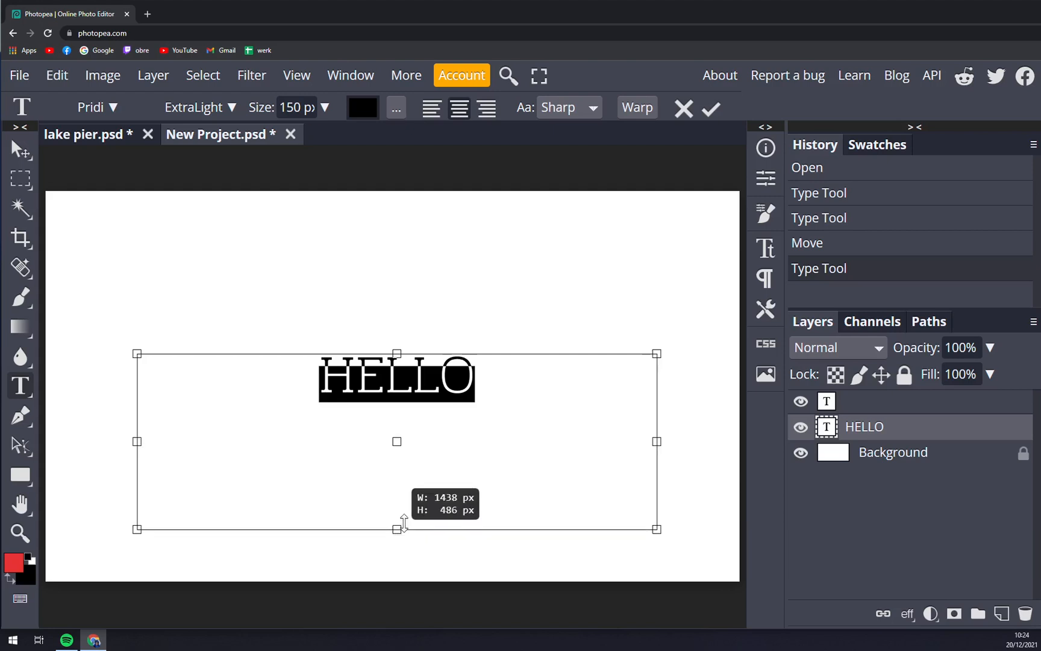
pyautogui.moveTo(397, 529); pyautogui.dragTo(397, 472)
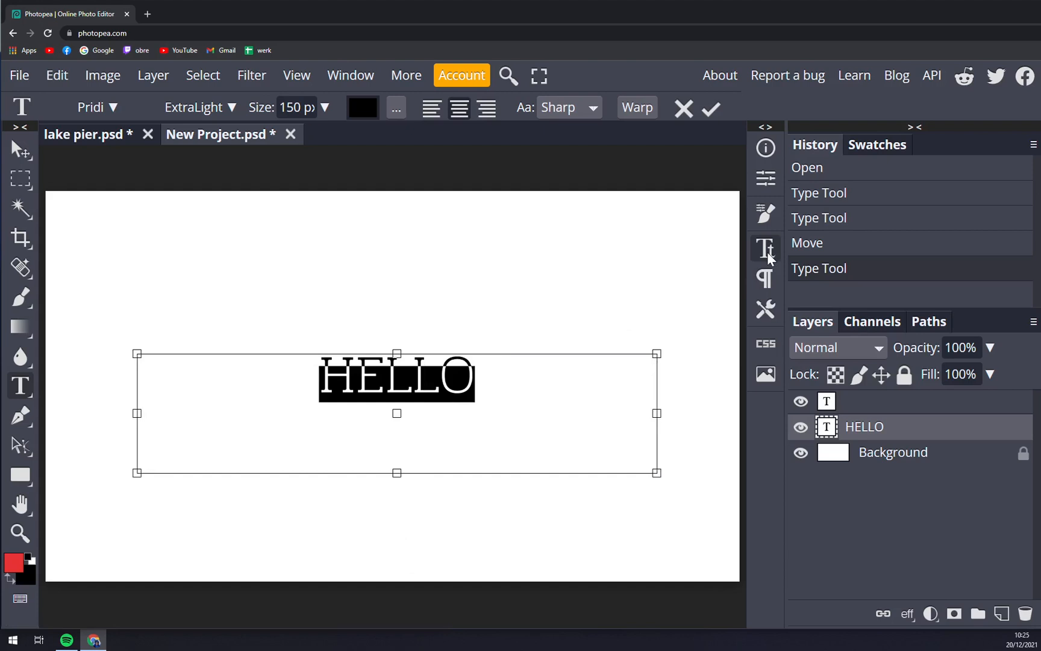
pyautogui.moveTo(766, 248)
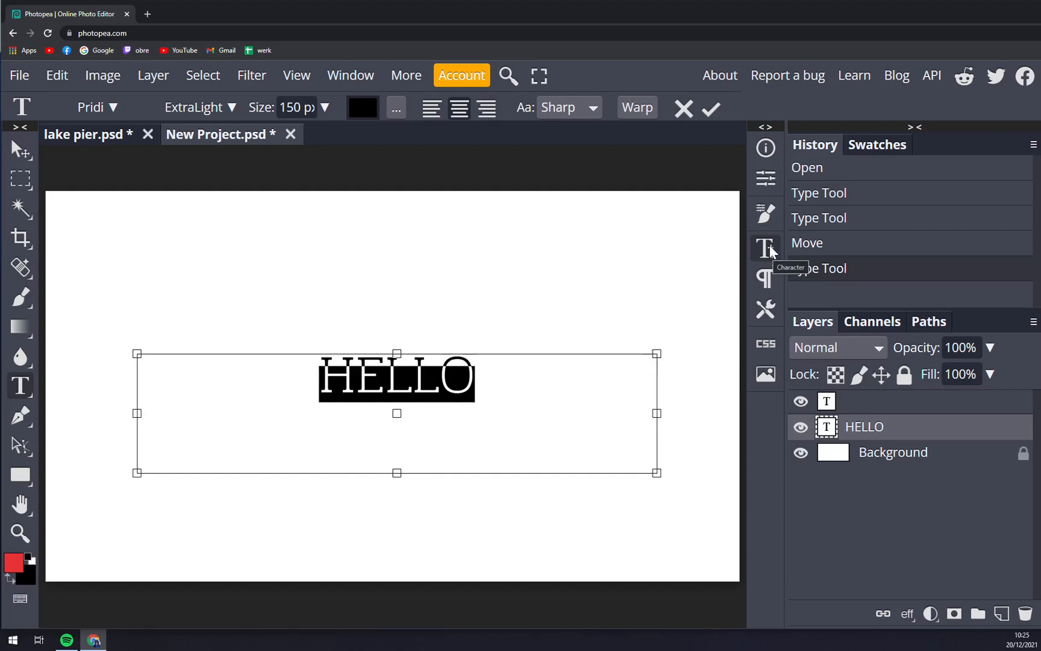
pyautogui.moveTo(770, 266)
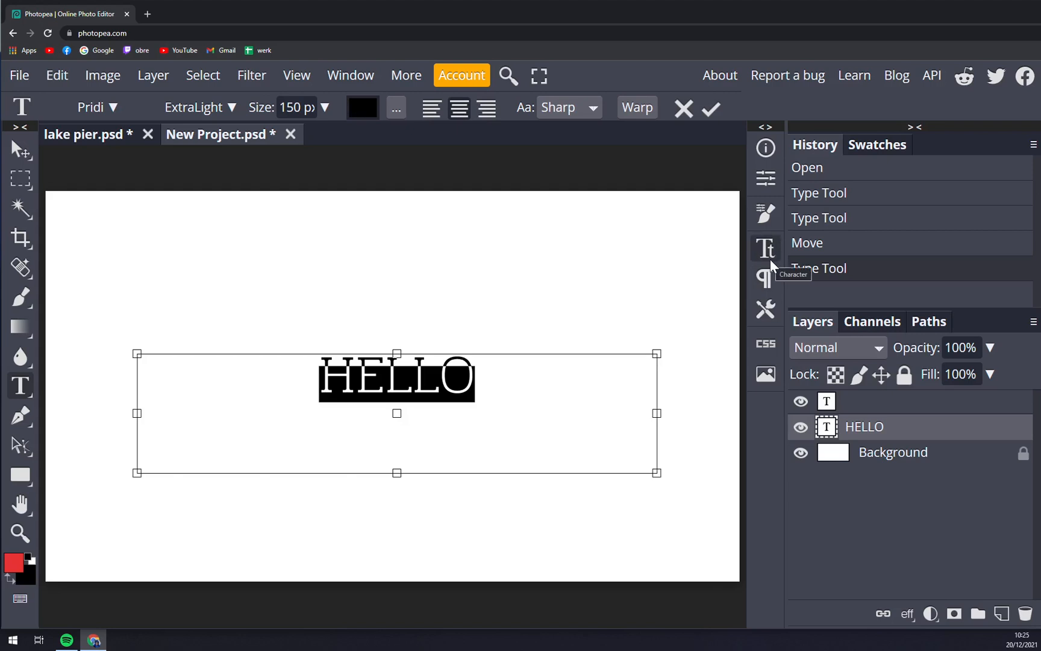
# Step: Browse the View and Window menus, then show the Character panel for HELLO
pyautogui.click(297, 76)
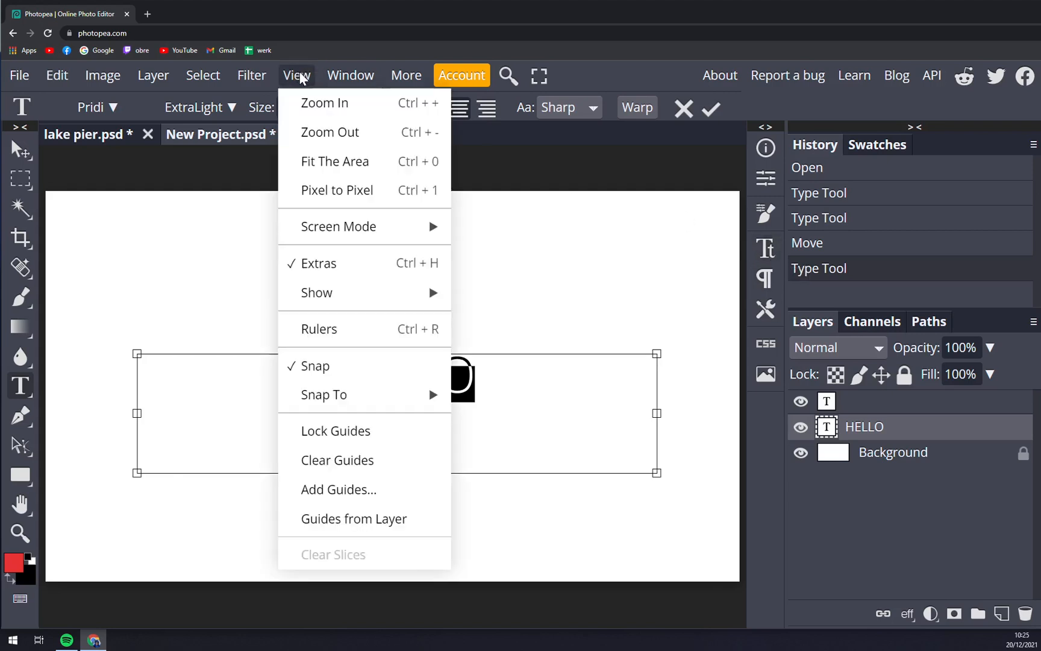
pyautogui.click(351, 75)
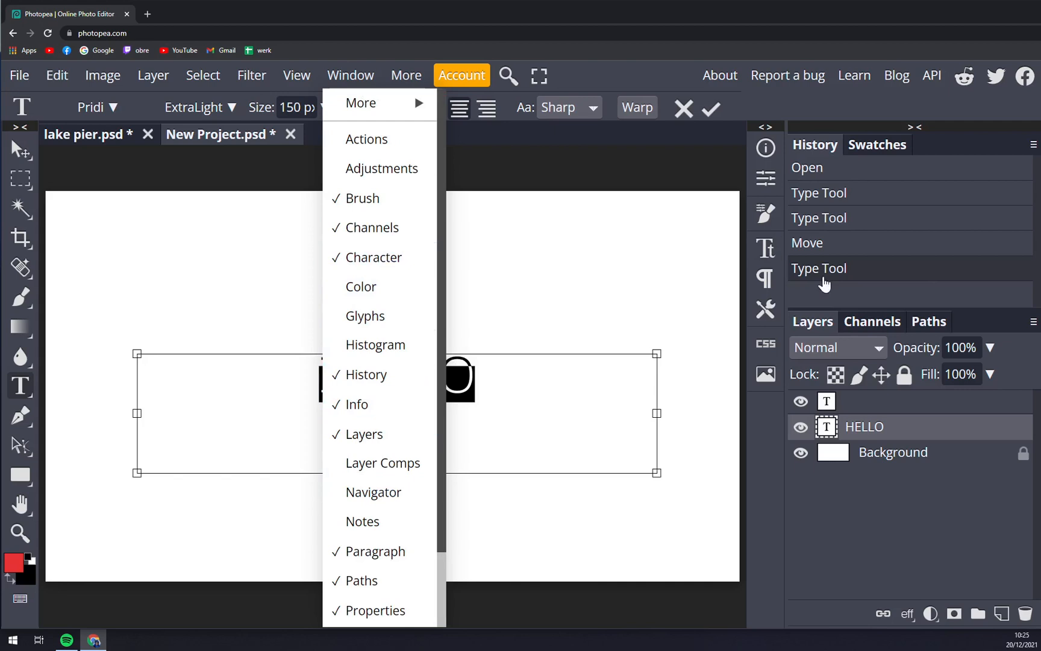
pyautogui.click(766, 249)
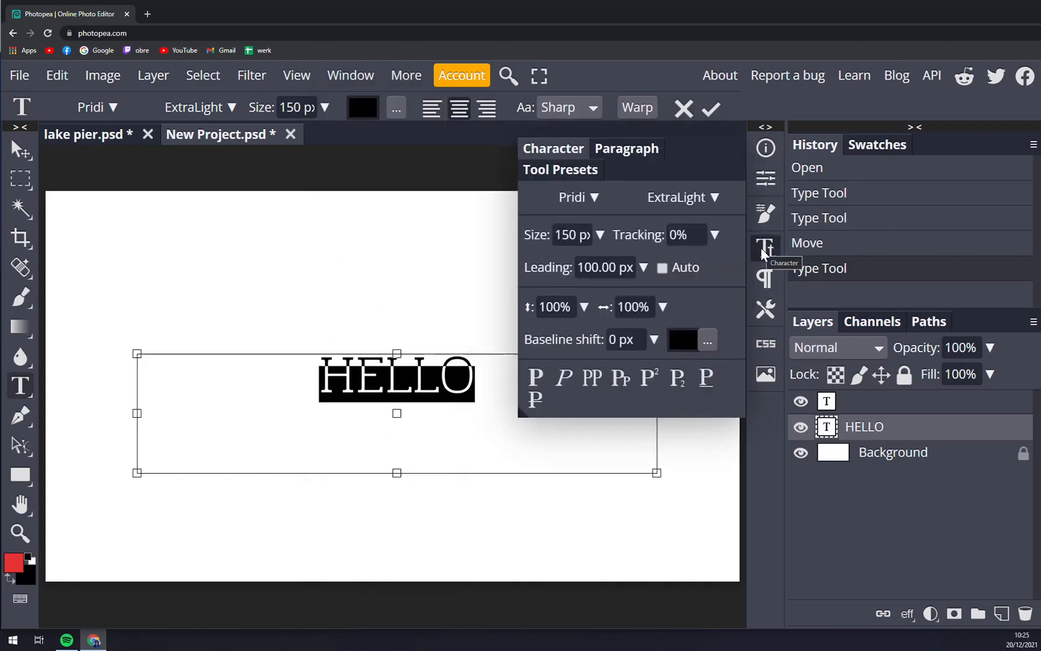
pyautogui.moveTo(598, 251)
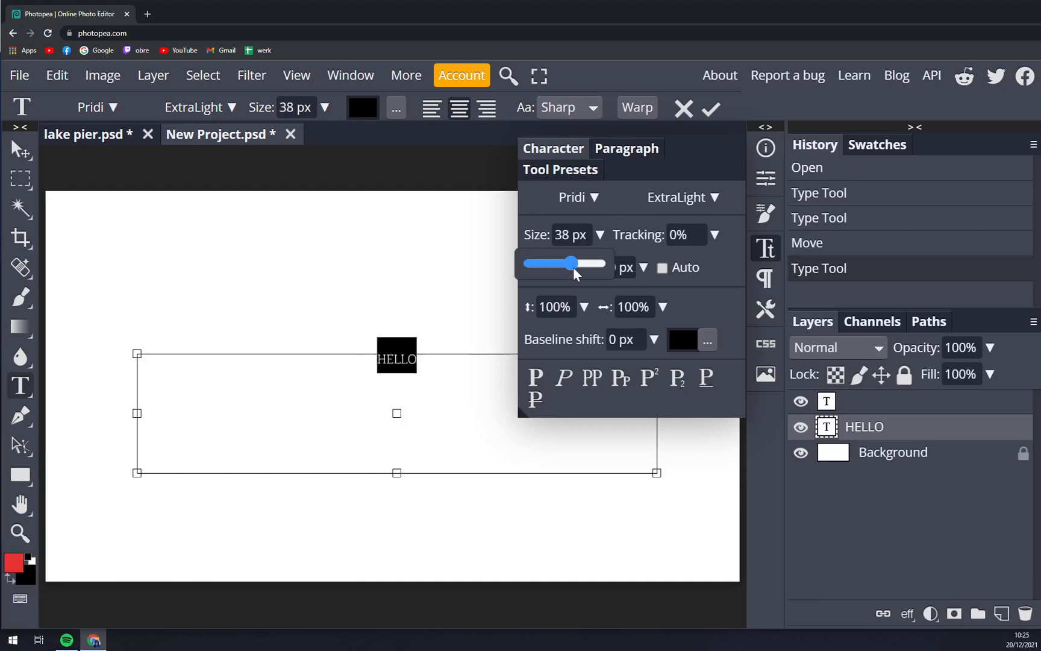
# Step: Return HELLO's size to 150 px and turn on Faux Bold
pyautogui.moveTo(574, 263); pyautogui.dragTo(600, 263)
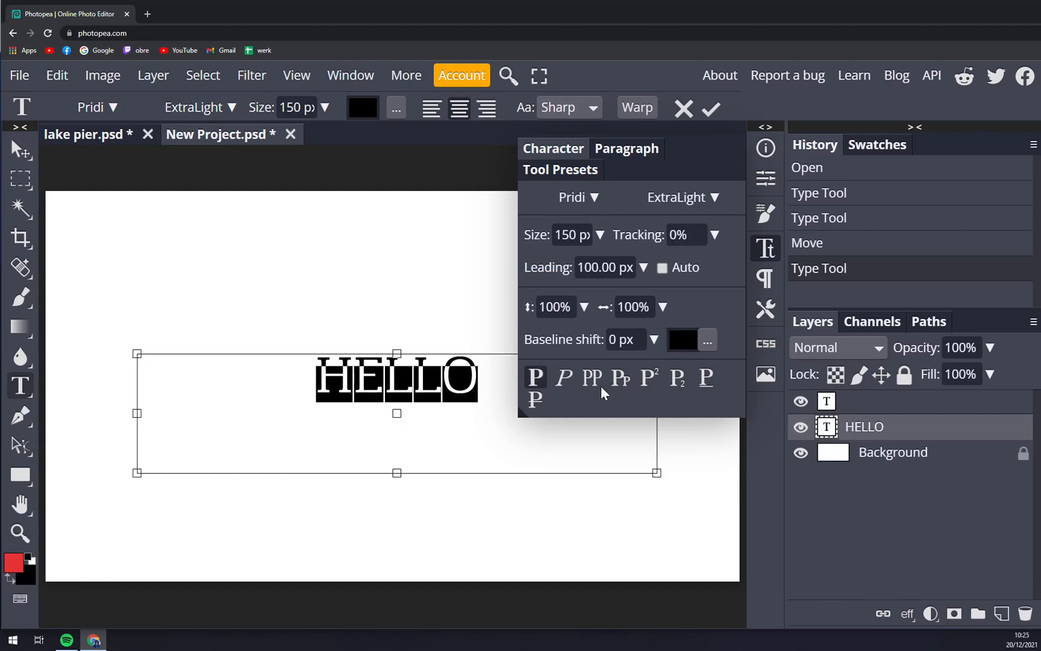
pyautogui.click(563, 378)
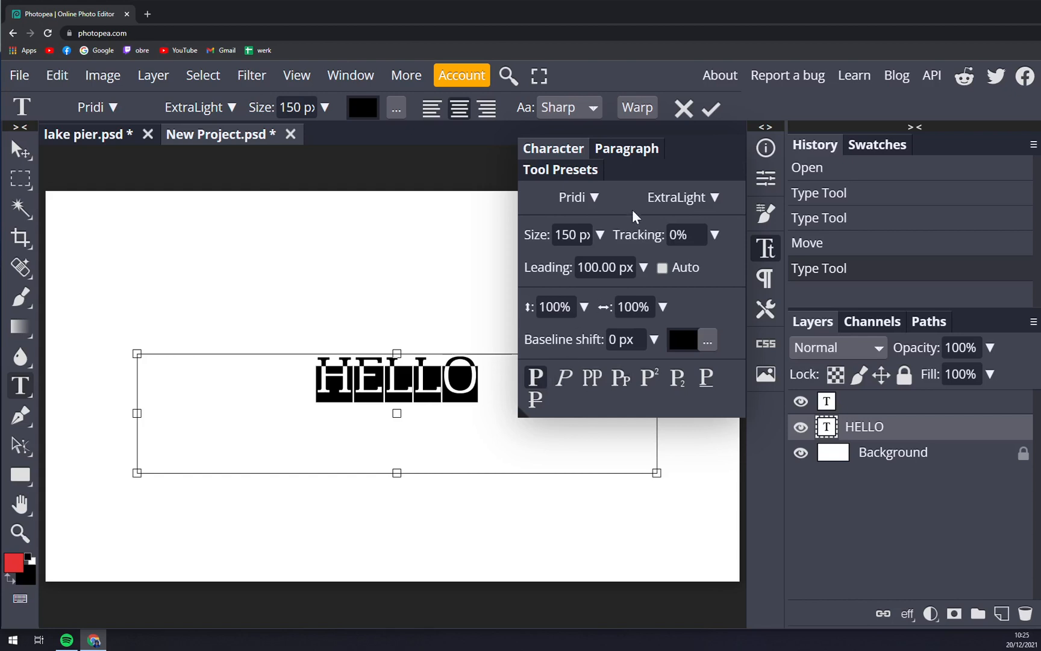
# Step: Try Princess Sofia on HELLO, then switch its font back to Pridi
pyautogui.click(580, 196)
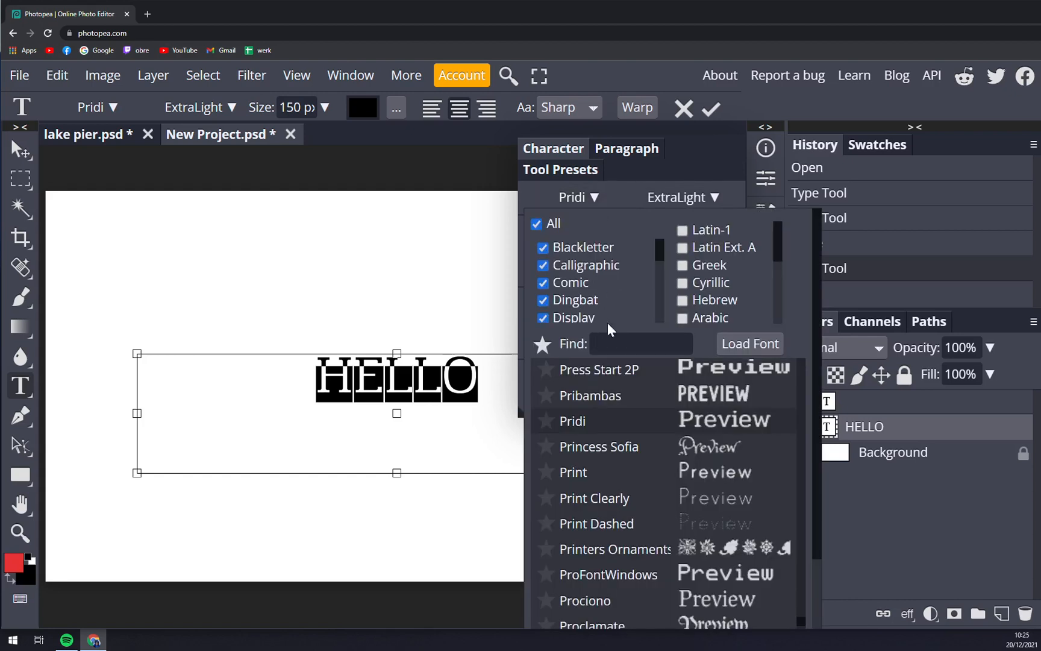
pyautogui.click(597, 445)
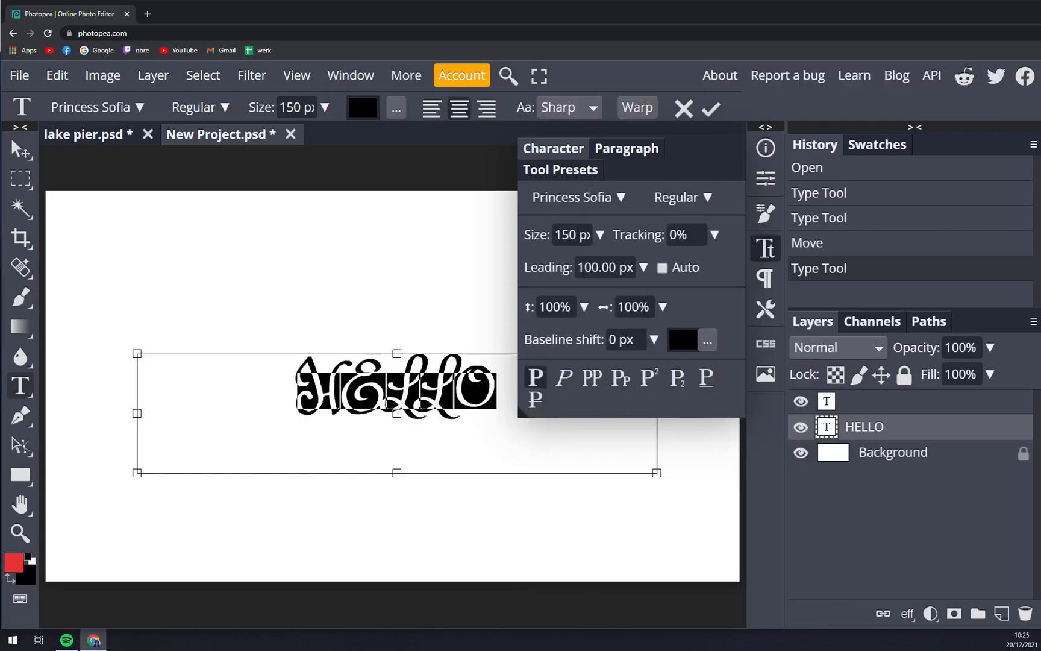
pyautogui.click(622, 197)
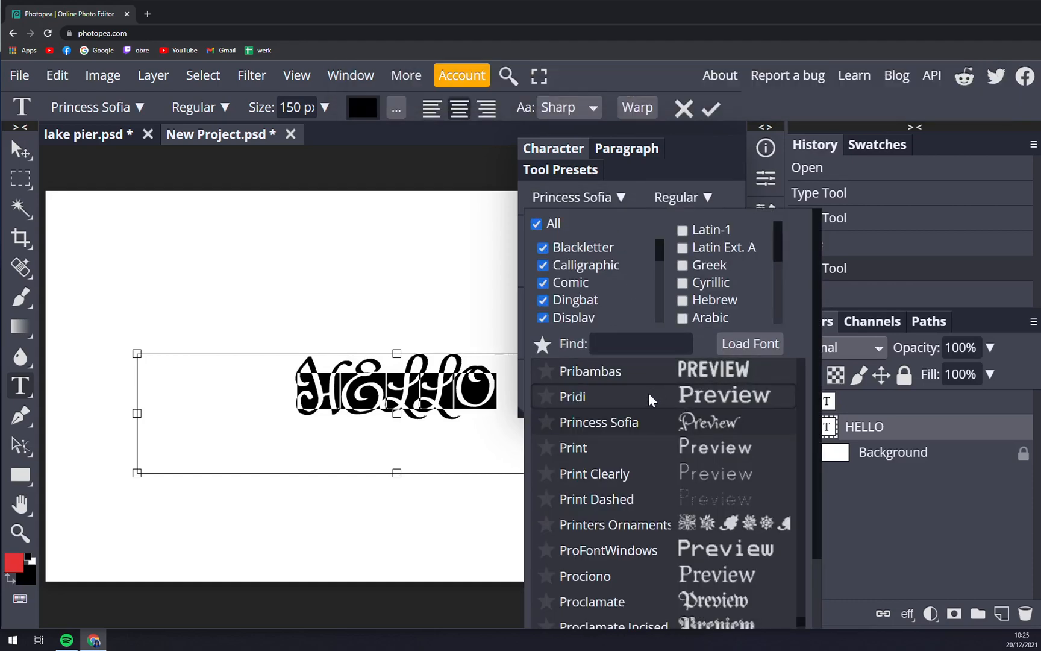
pyautogui.click(571, 396)
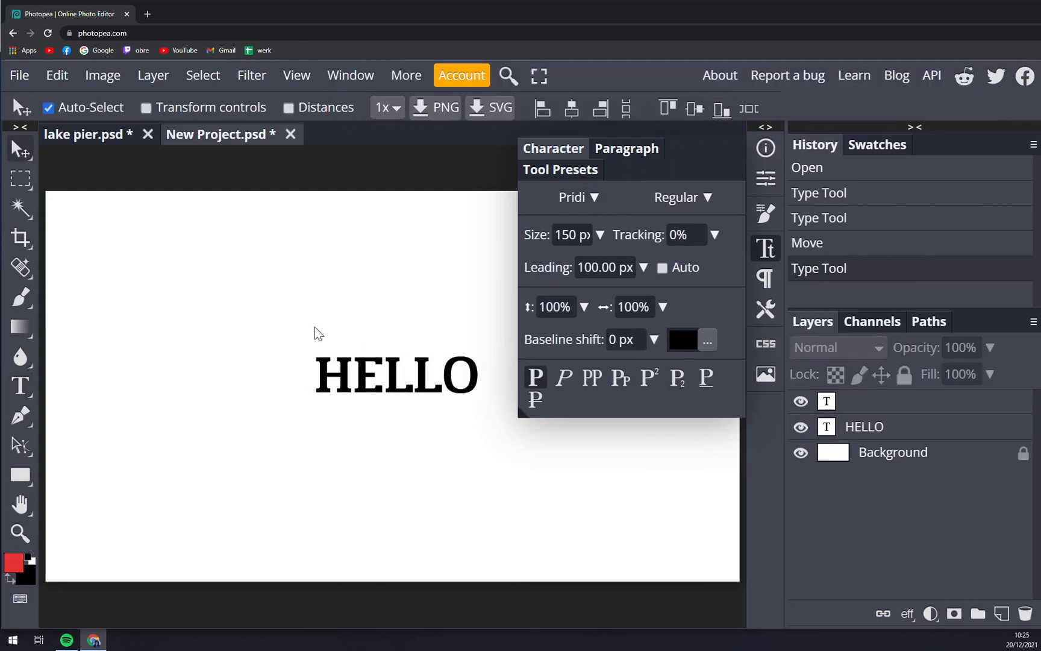
# Step: Preview Pridi's Medium, Light and ExtraLight weights on HELLO, ending on Bold
pyautogui.click(864, 426)
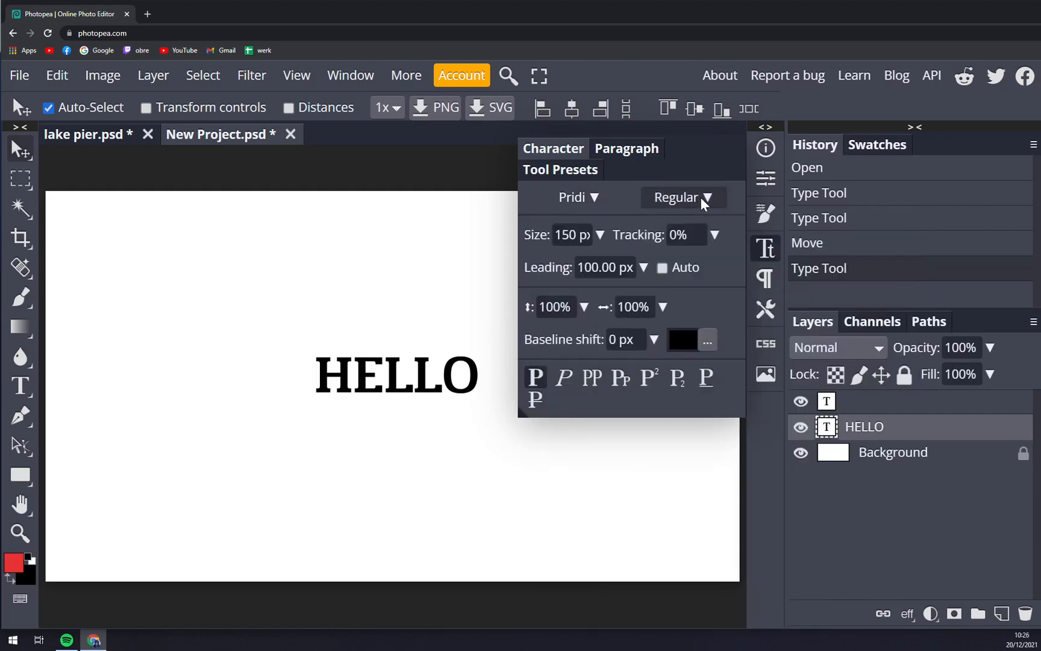
pyautogui.click(684, 197)
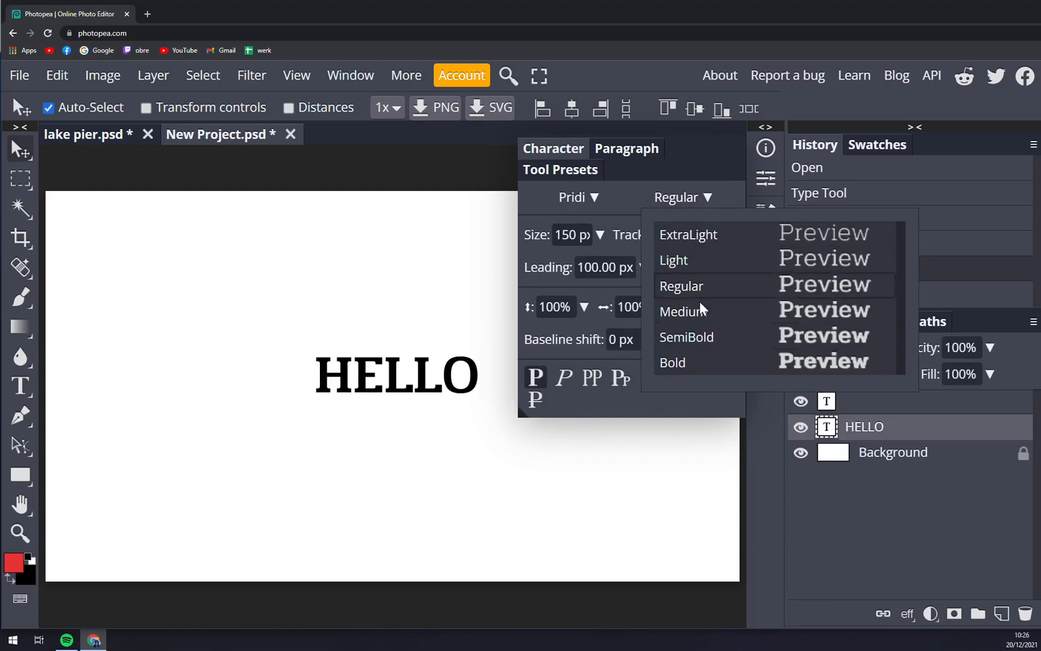
pyautogui.click(671, 362)
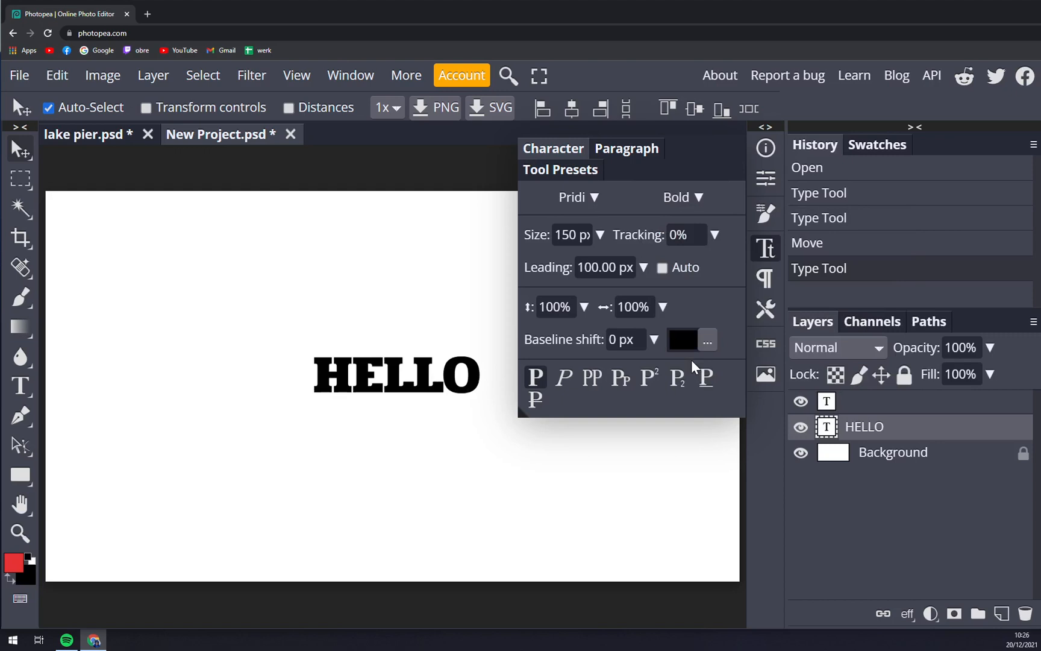
pyautogui.click(682, 197)
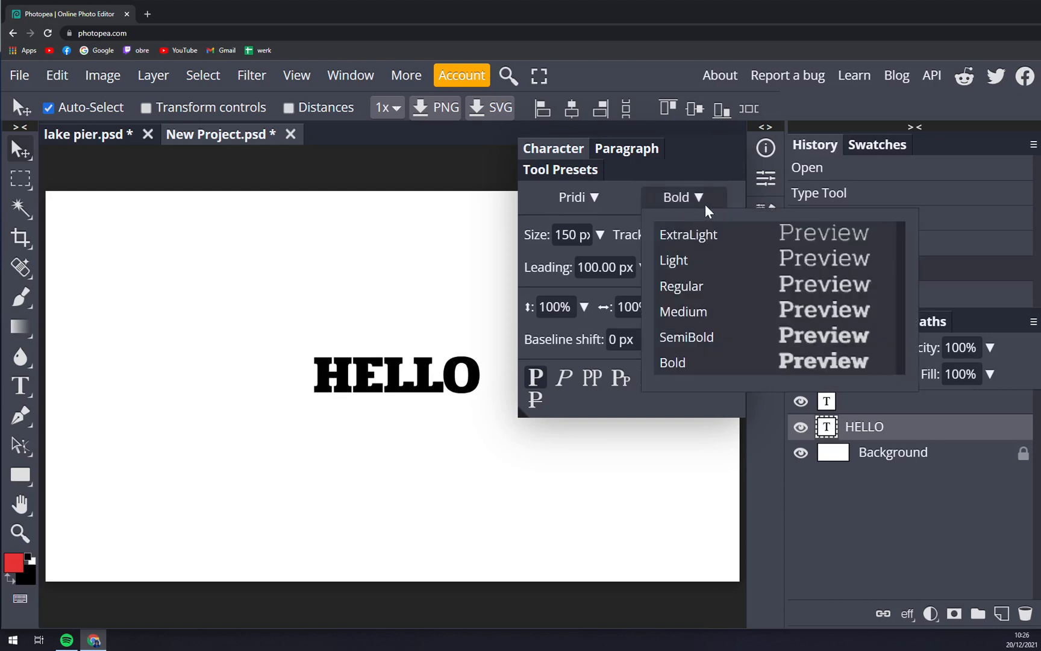
pyautogui.moveTo(295, 344)
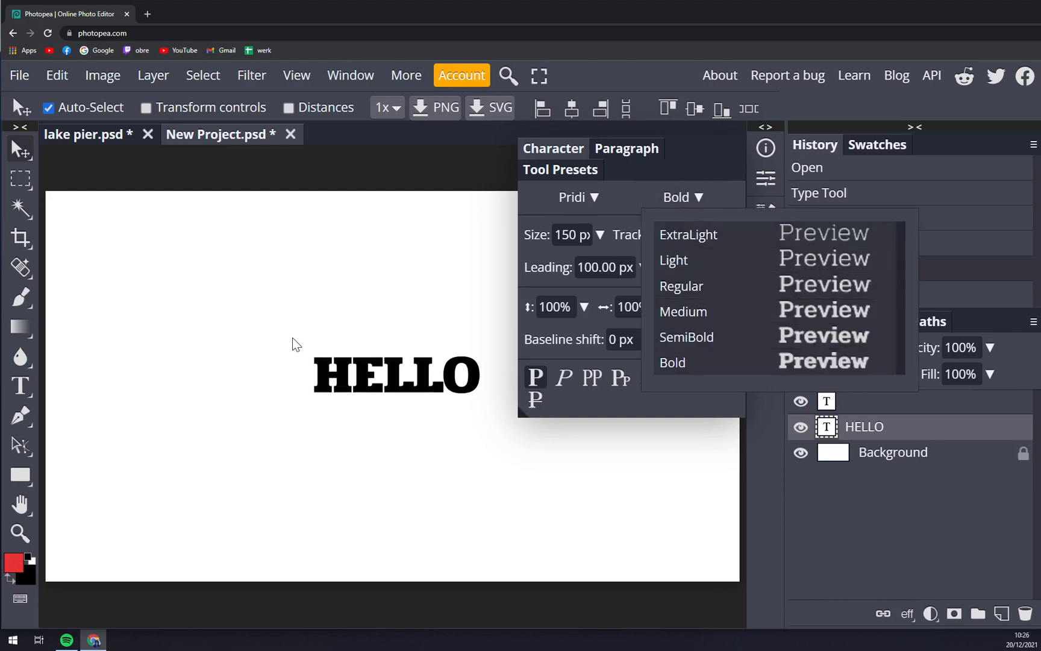
pyautogui.moveTo(369, 332)
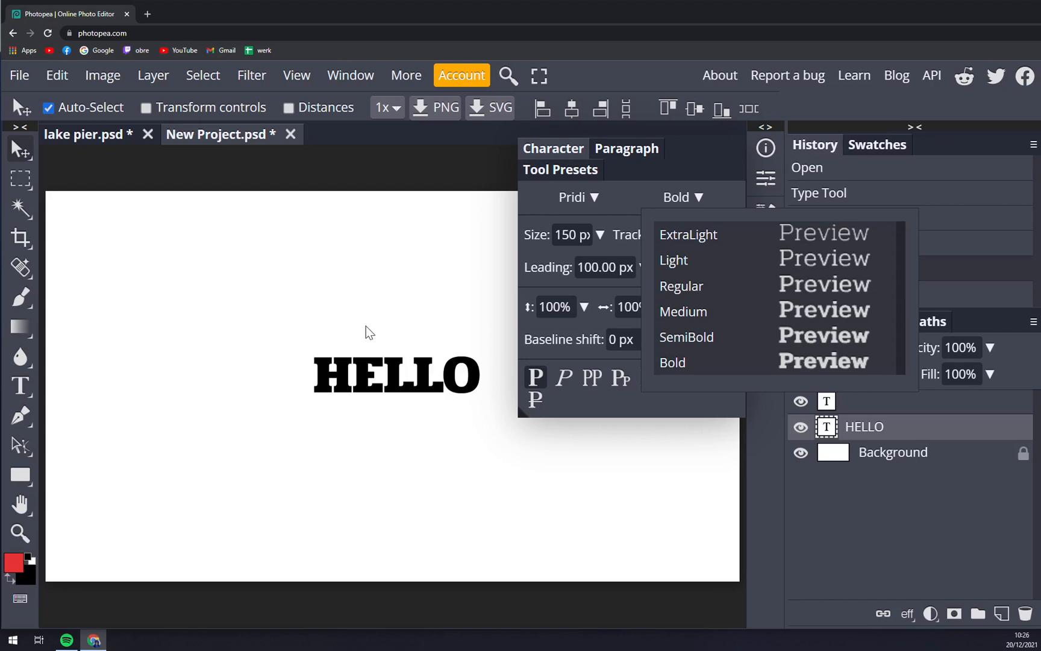
pyautogui.click(687, 336)
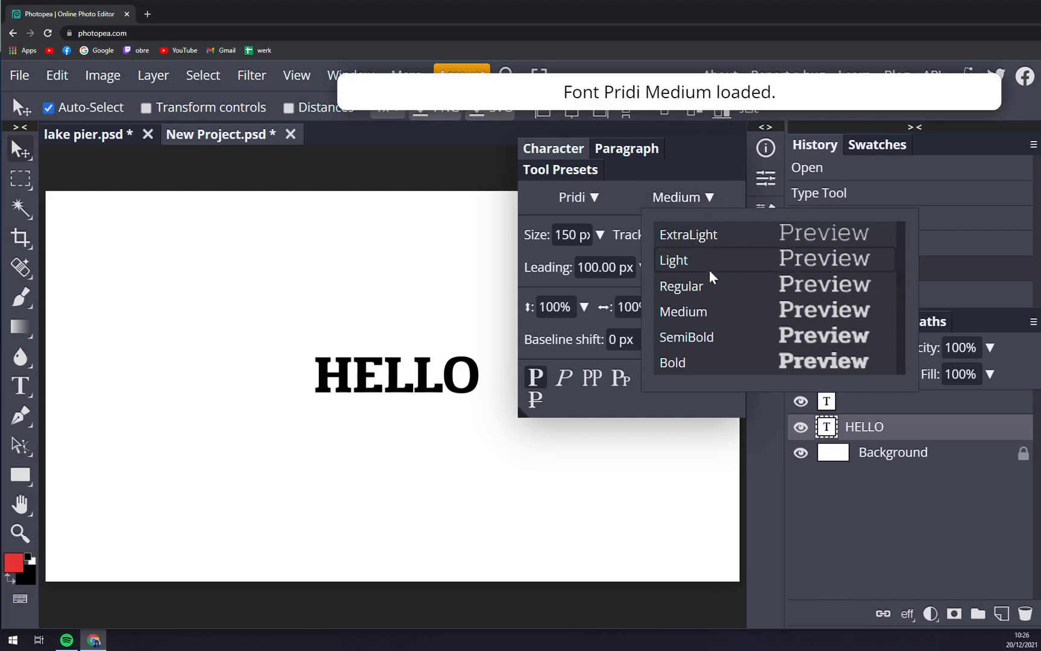
pyautogui.click(673, 260)
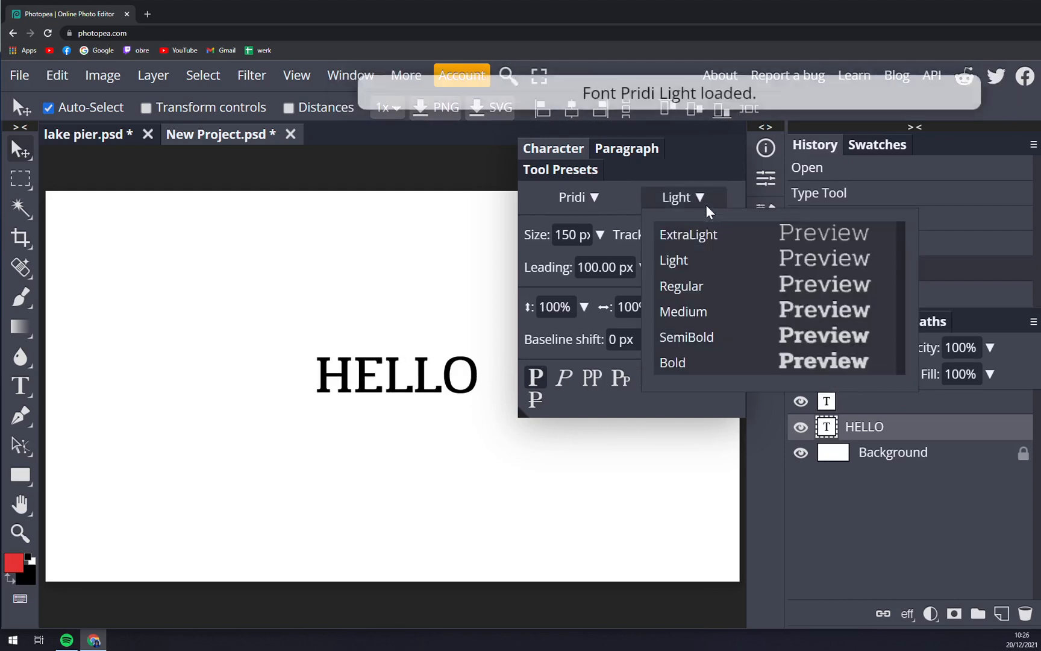
pyautogui.click(688, 234)
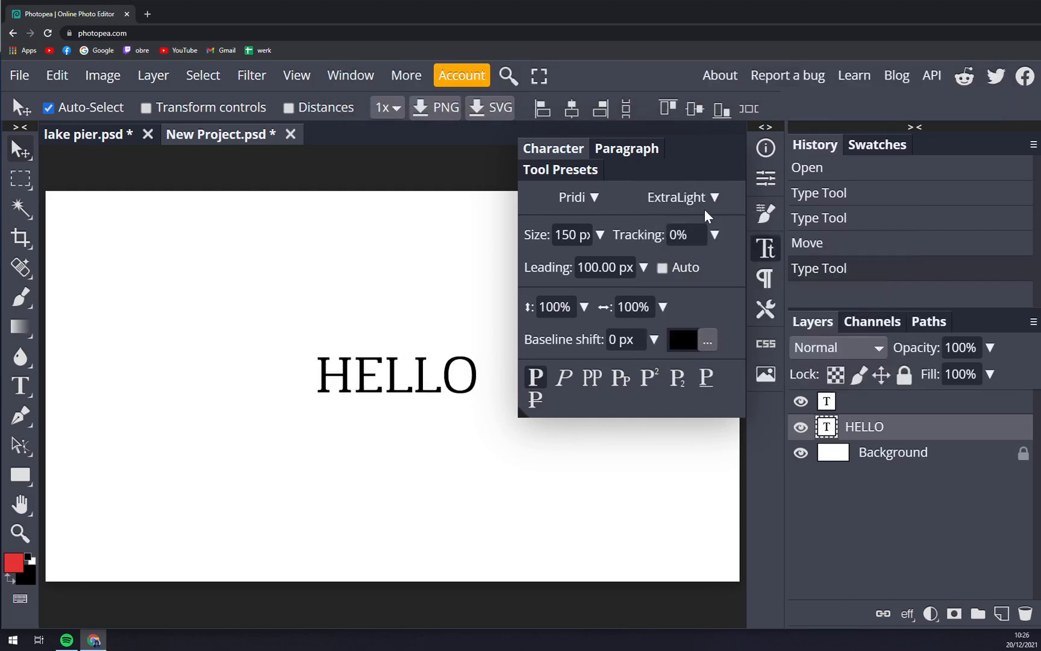
pyautogui.click(679, 197)
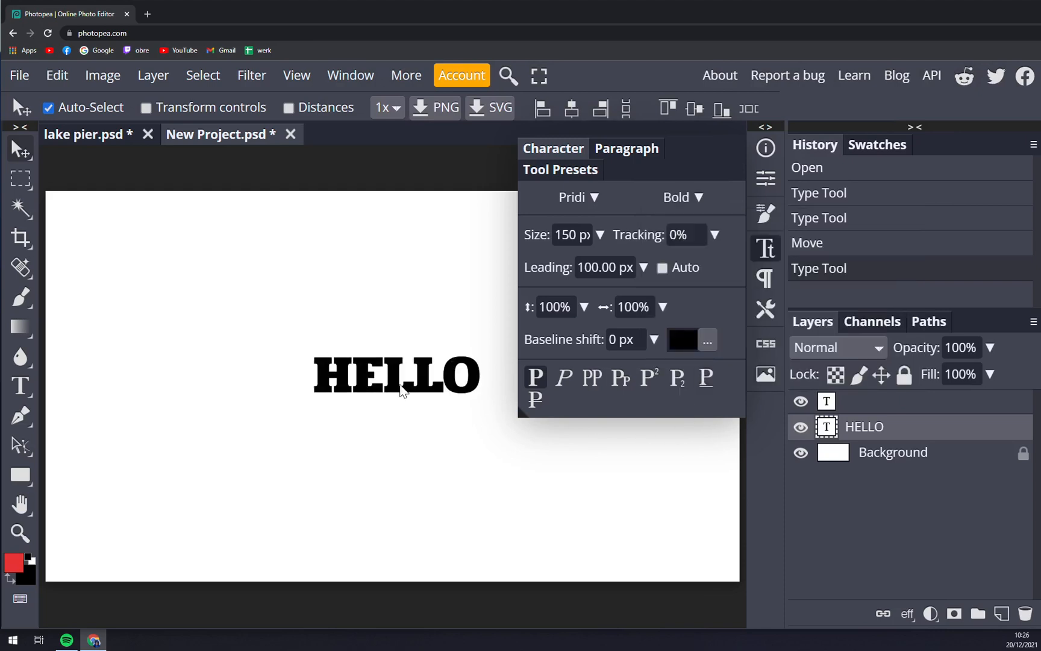
pyautogui.moveTo(399, 350)
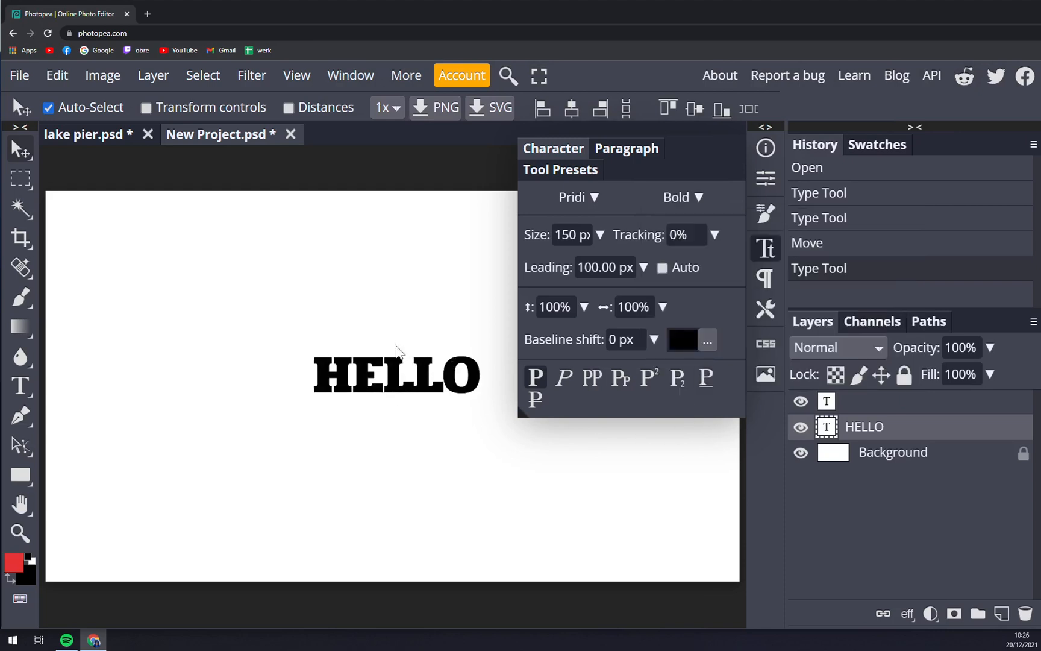